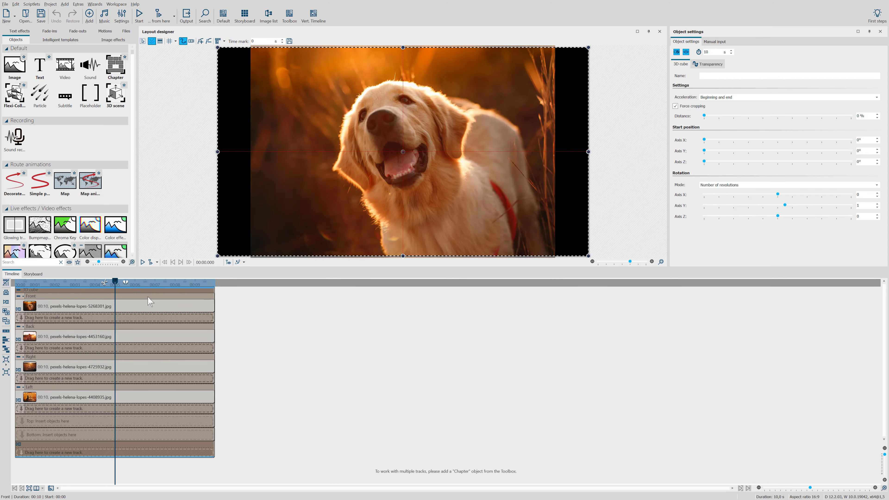
pyautogui.moveTo(164, 283)
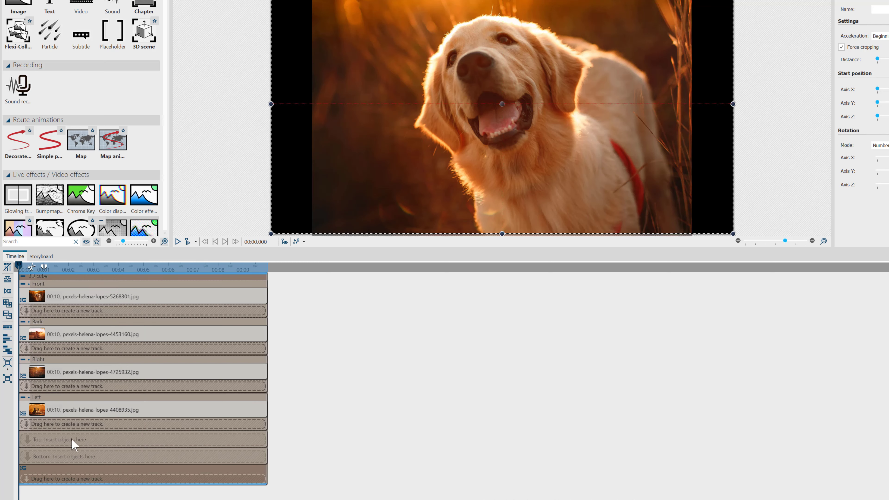
pyautogui.moveTo(73, 299)
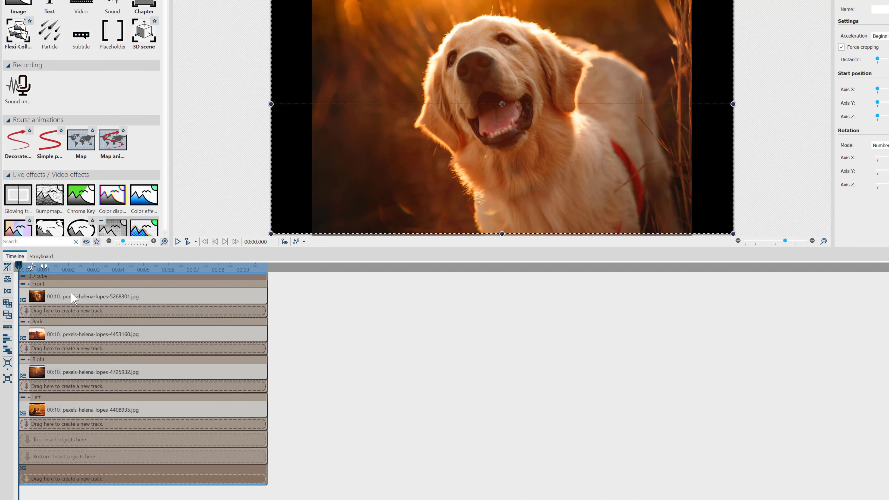
pyautogui.moveTo(286, 255)
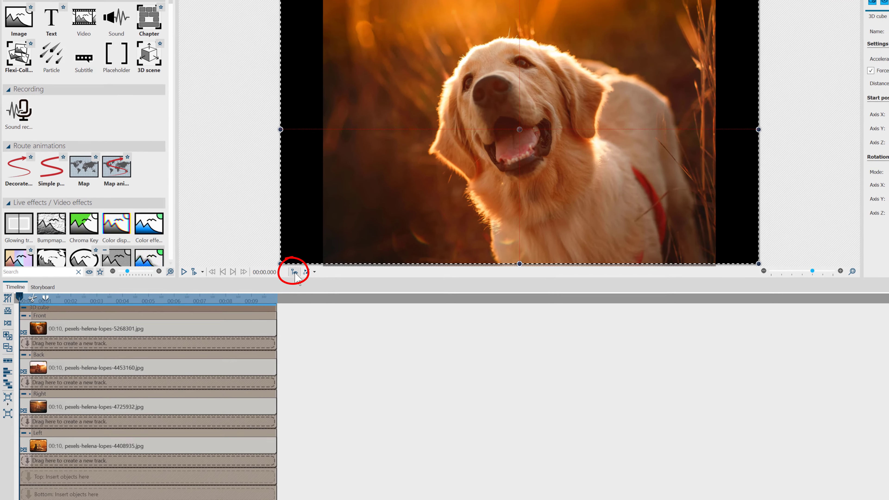
# Scroll the Objects toolbox down to the Object effects section with the 3D cube effect
pyautogui.click(294, 270)
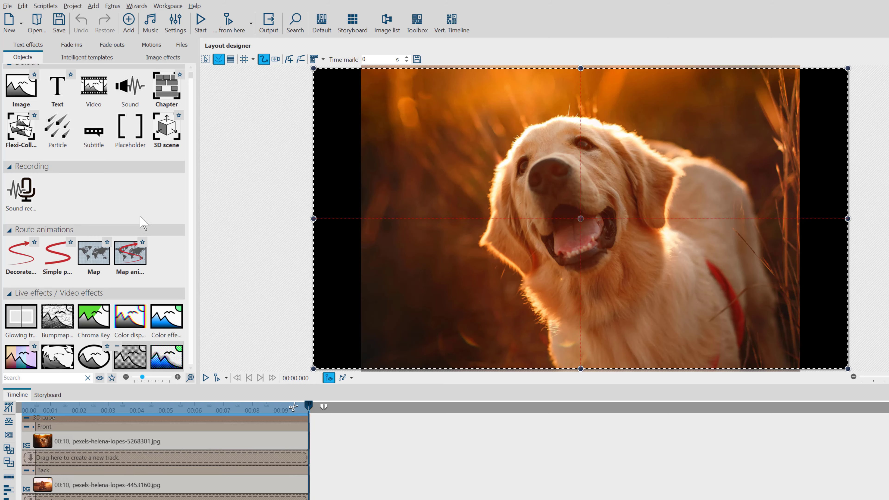
pyautogui.scroll(-3)
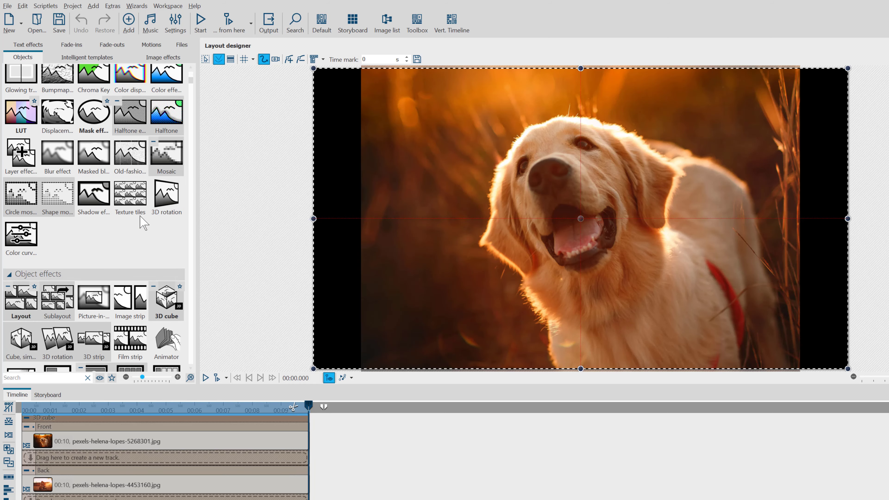
pyautogui.scroll(-3)
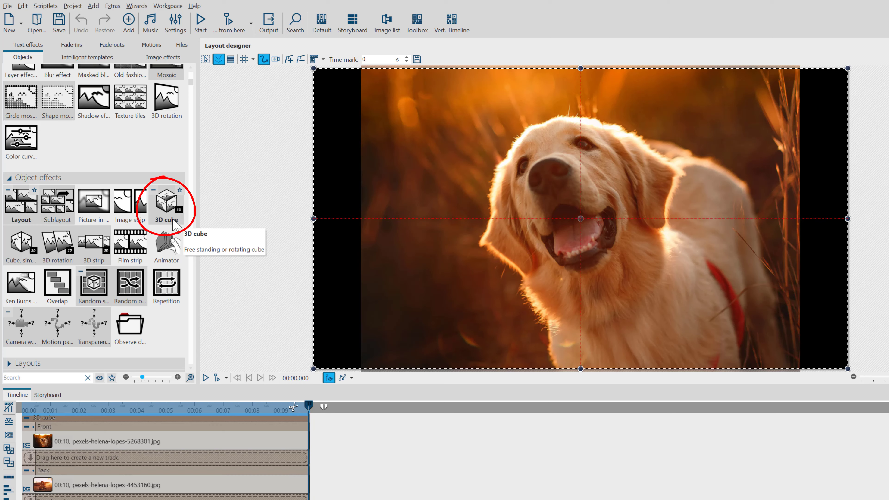
pyautogui.moveTo(251, 283)
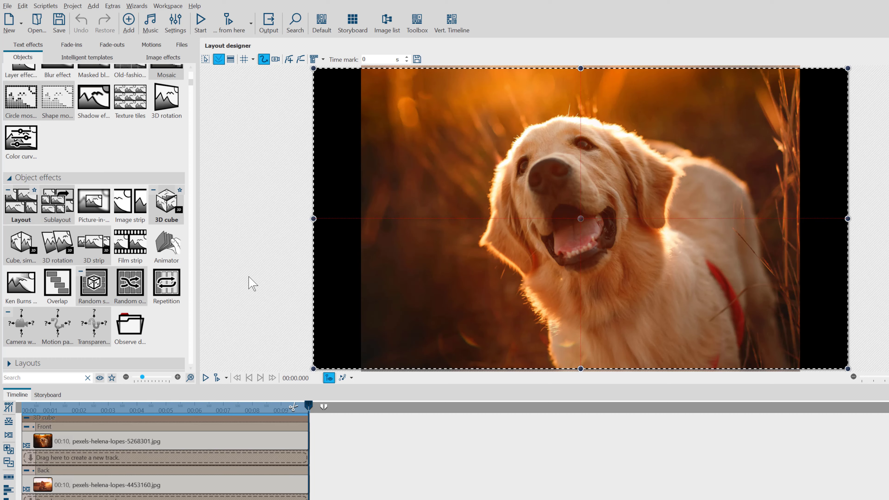
pyautogui.moveTo(209, 257)
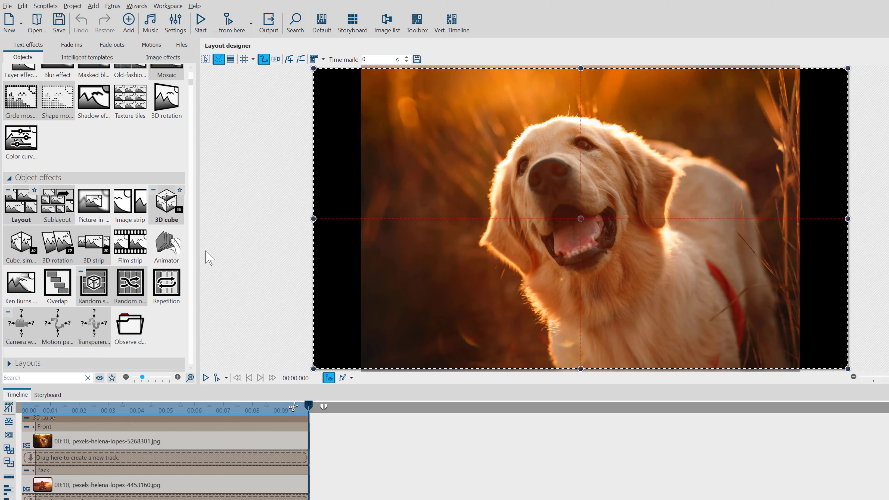
pyautogui.moveTo(217, 261)
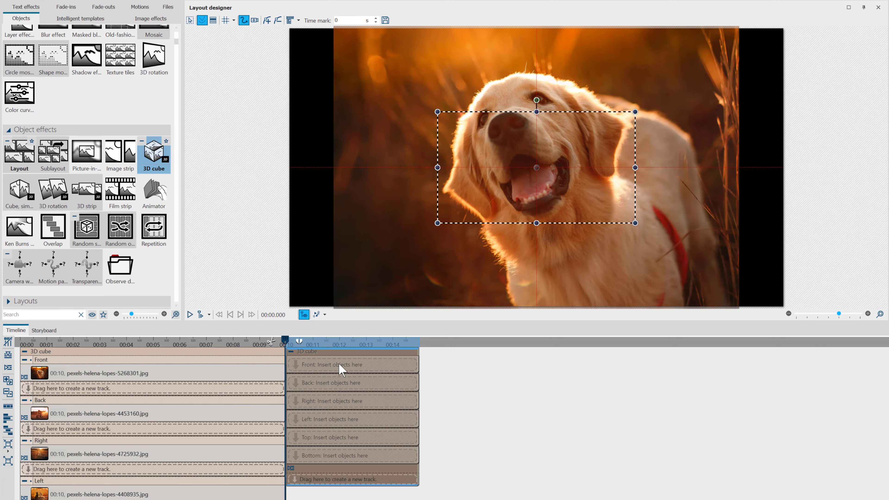
pyautogui.moveTo(325, 419)
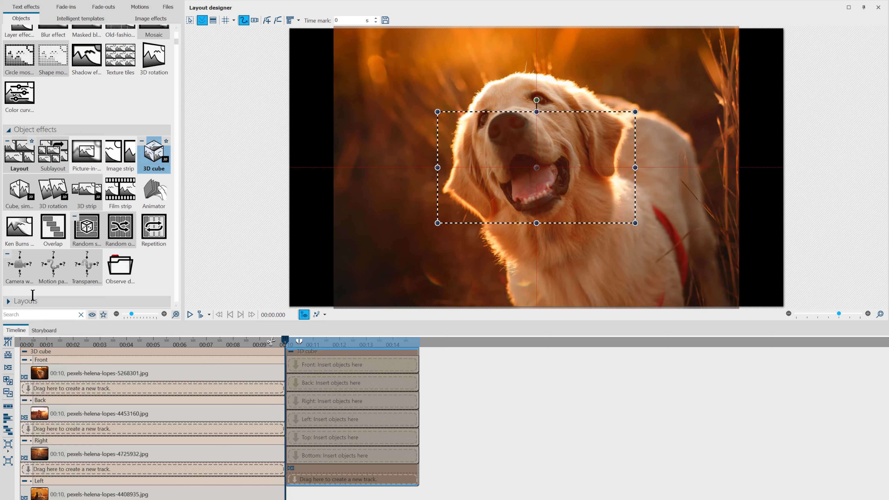
# From the Files list, drop the girl-with-dogs photo onto the new cube's front and back sides
pyautogui.click(167, 17)
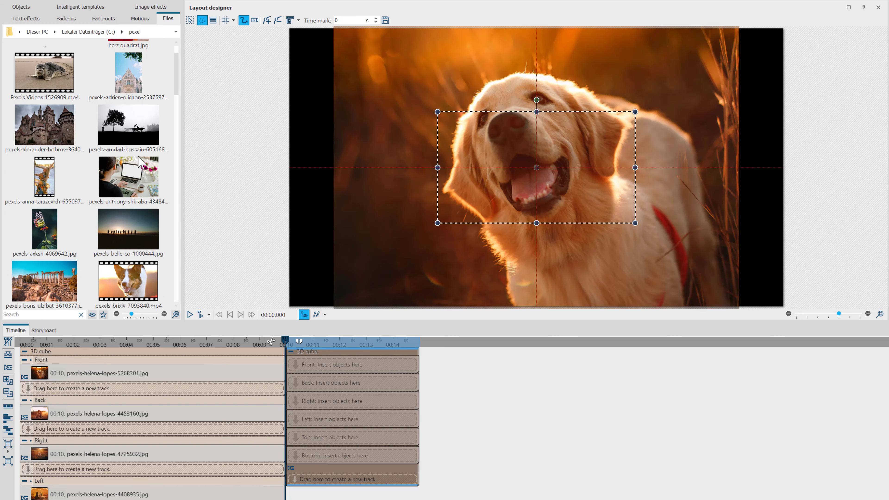
pyautogui.scroll(-3)
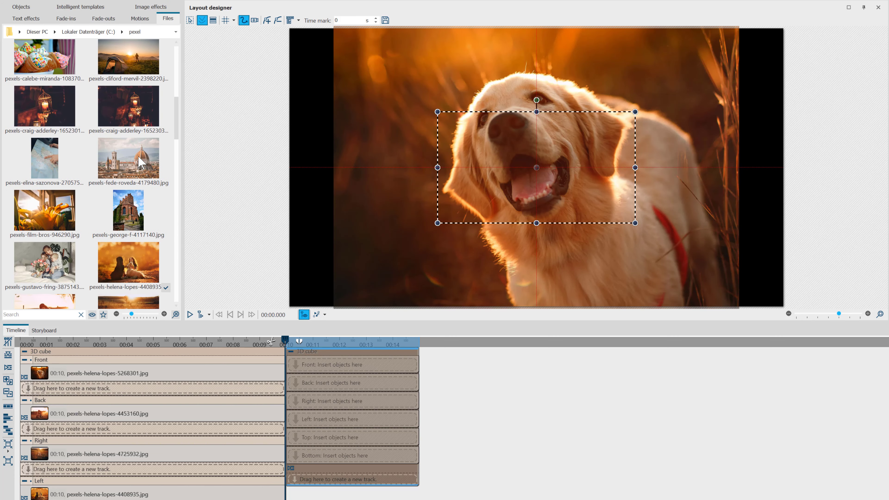
pyautogui.scroll(-3)
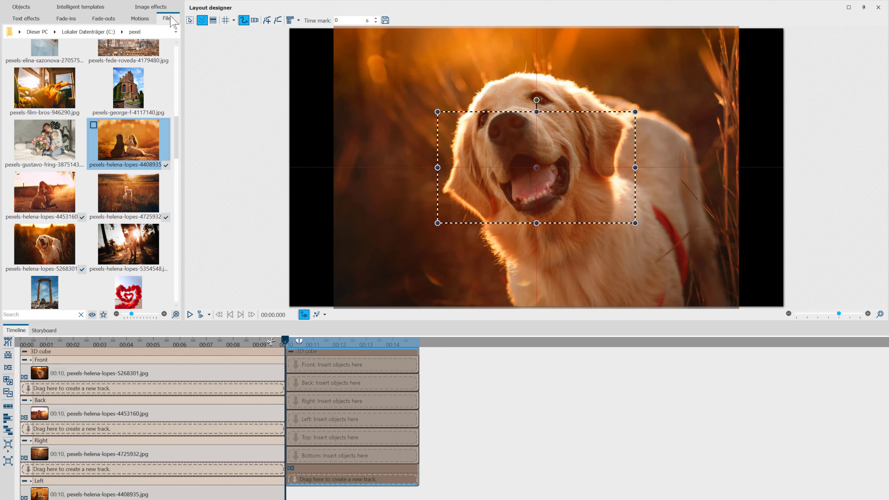
pyautogui.moveTo(130, 142)
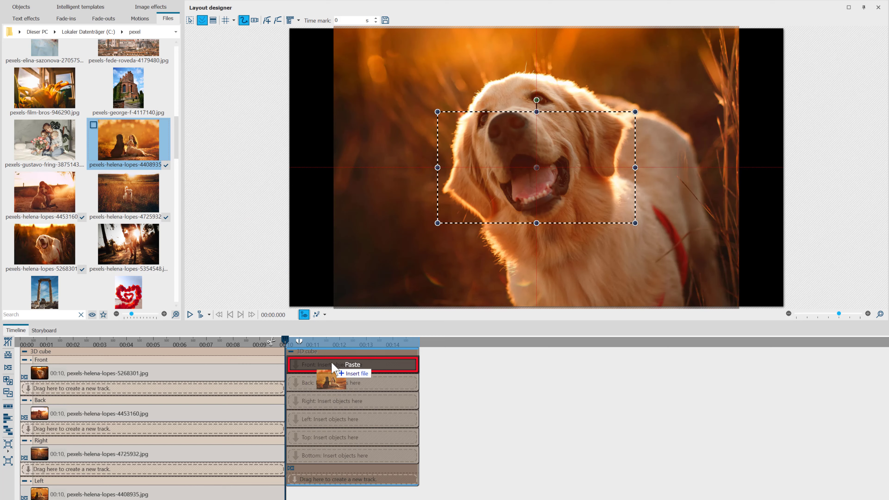
pyautogui.click(356, 373)
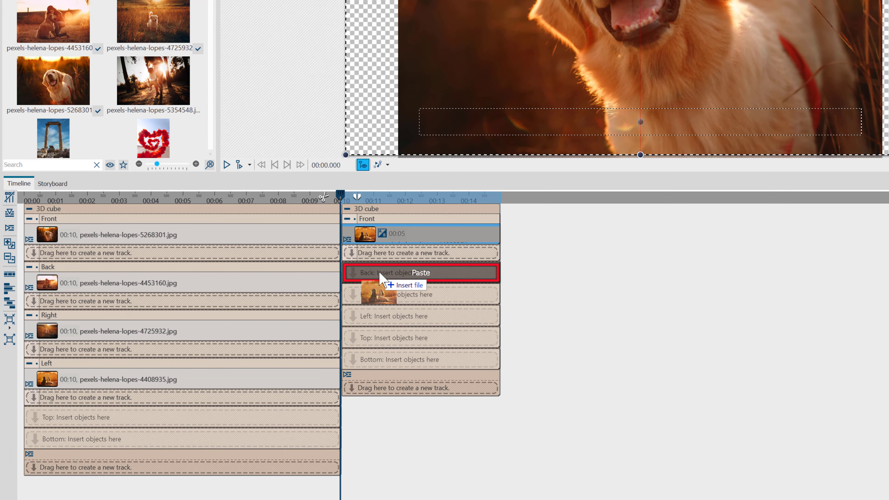
pyautogui.click(418, 273)
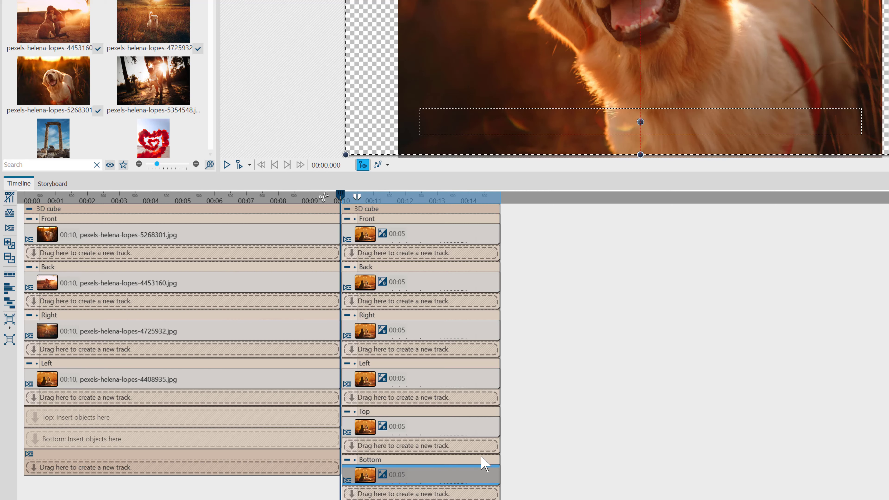
pyautogui.moveTo(397, 273)
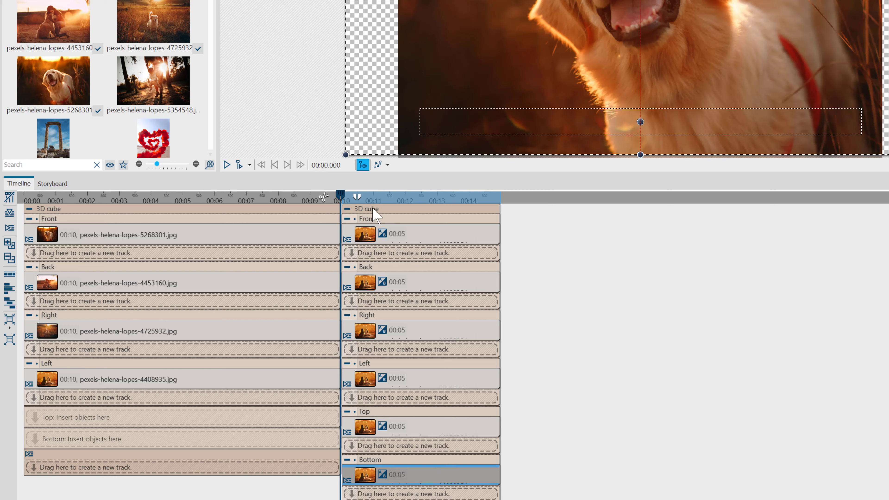
pyautogui.moveTo(355, 205)
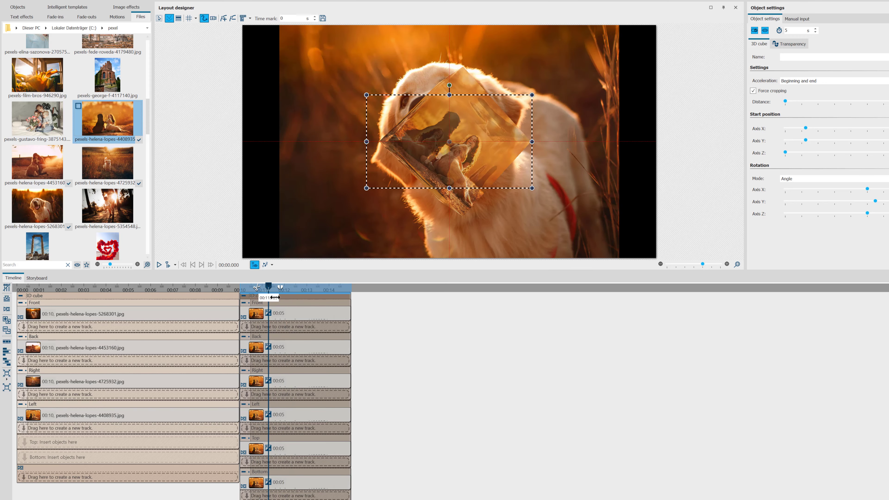
# Preview the cube partway, then switch its Rotation Mode from Angle to Number of revolutions
pyautogui.moveTo(267, 286); pyautogui.dragTo(299, 286)
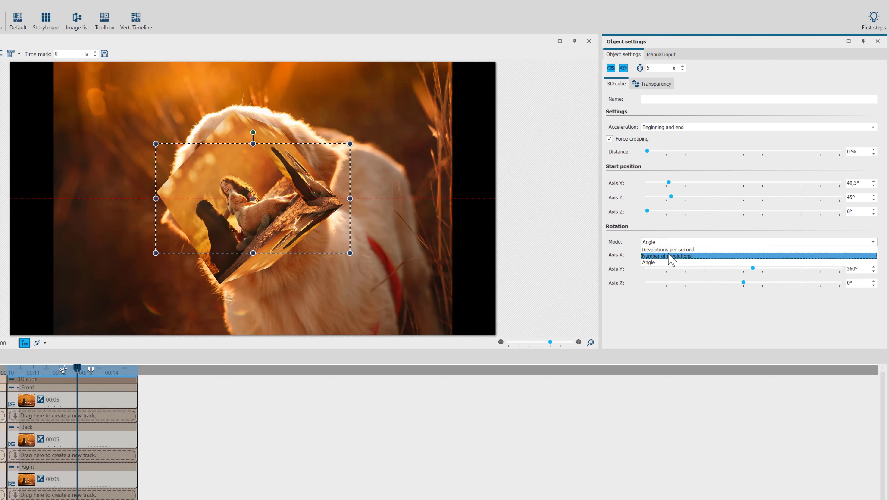
pyautogui.click(667, 255)
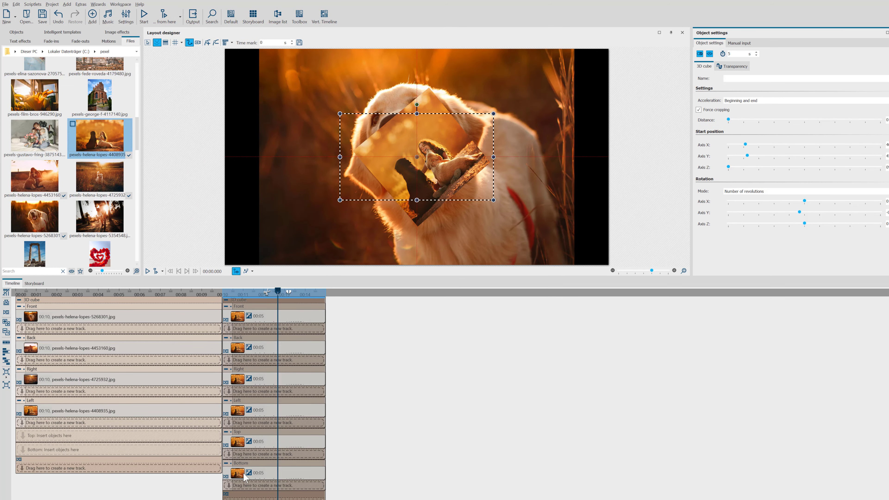
# Delete the Bottom and Top photos and give the four side photos a Fade in
pyautogui.click(258, 442)
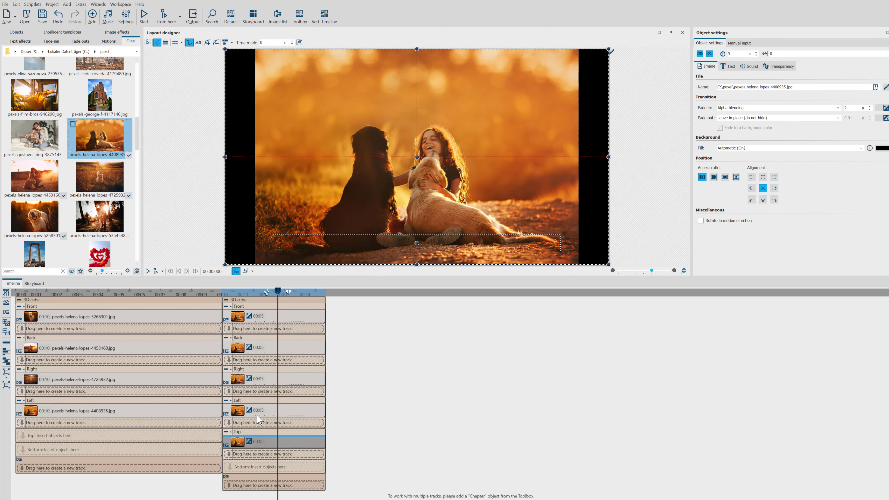
pyautogui.click(255, 435)
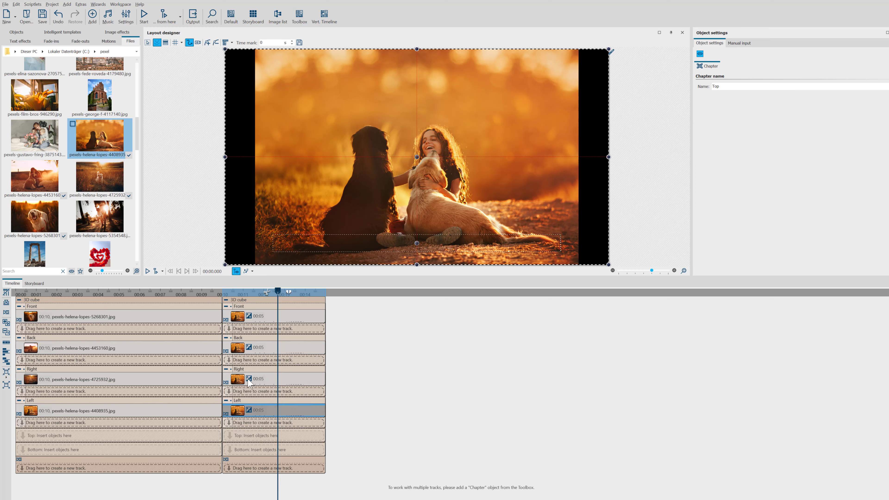
pyautogui.click(249, 316)
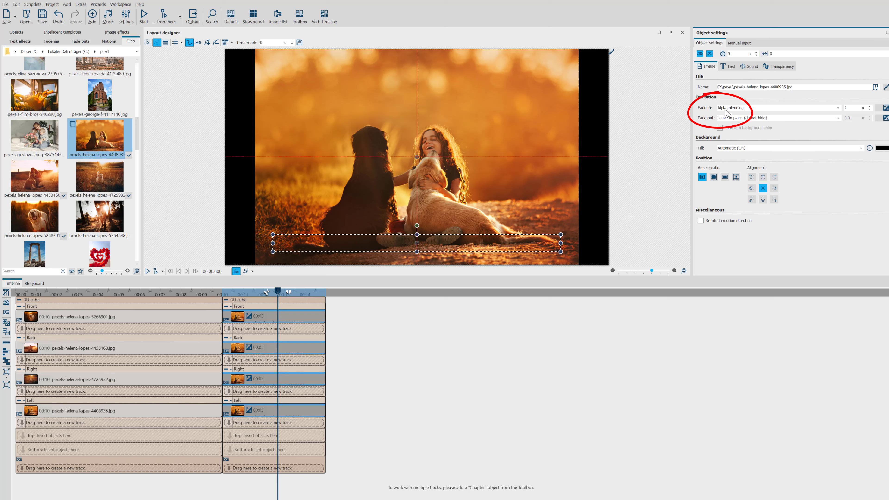
pyautogui.click(838, 108)
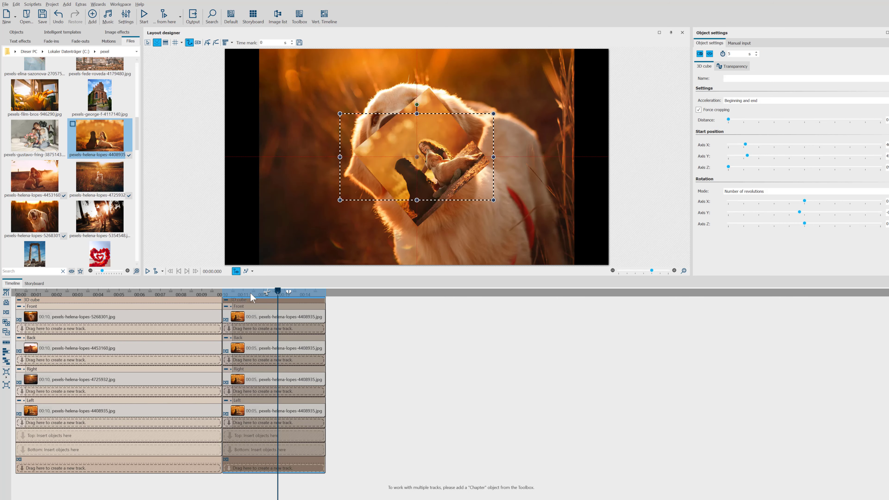
pyautogui.moveTo(236, 270)
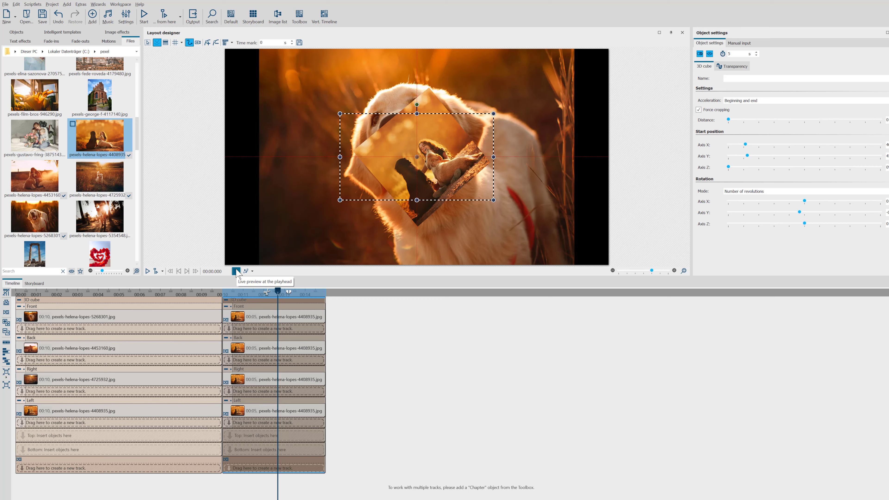
# Turn on live preview at the playhead for the remaining 5 s cube
pyautogui.click(235, 271)
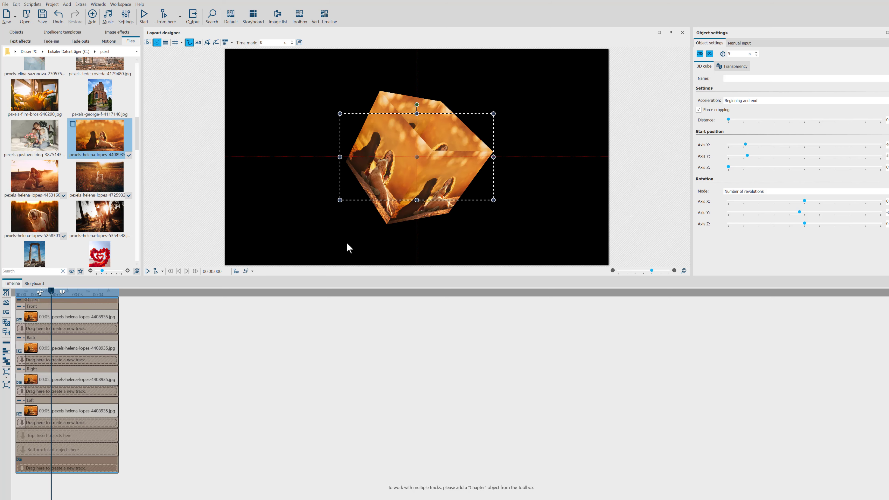
pyautogui.moveTo(481, 138)
pyautogui.write('90')
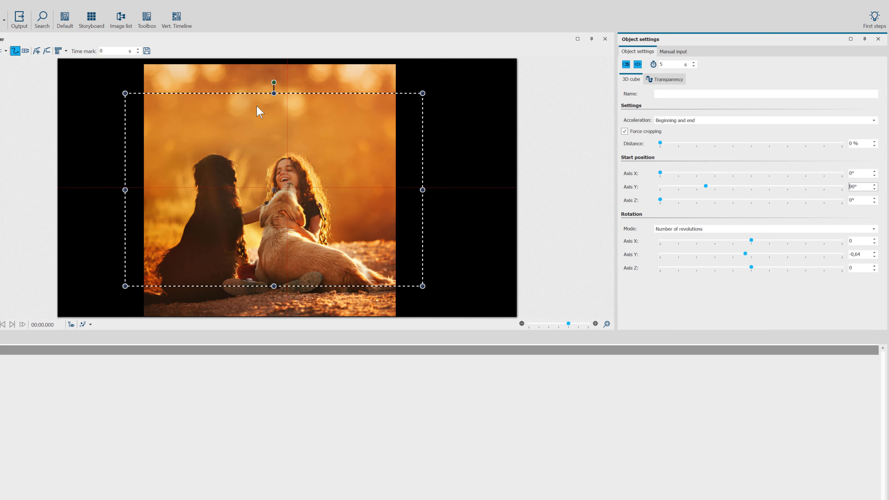
pyautogui.moveTo(683, 247)
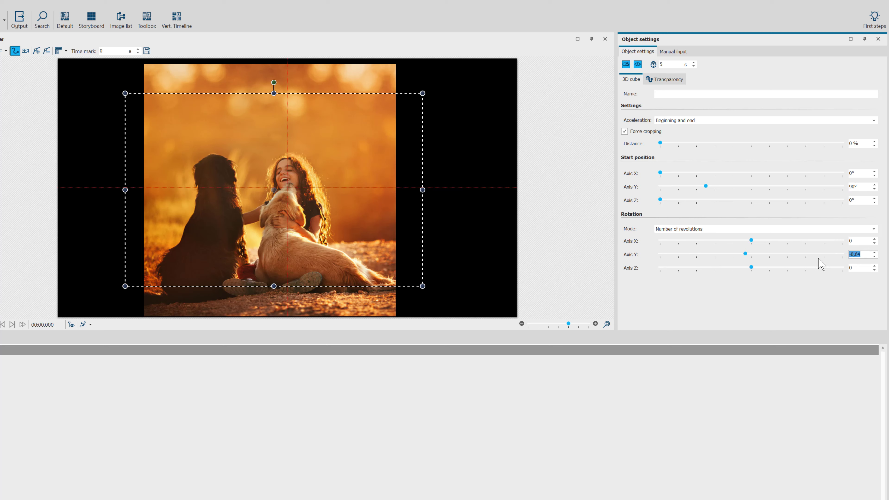
# Set the cube's Rotation Axis Y to 1 revolution
pyautogui.write('1')
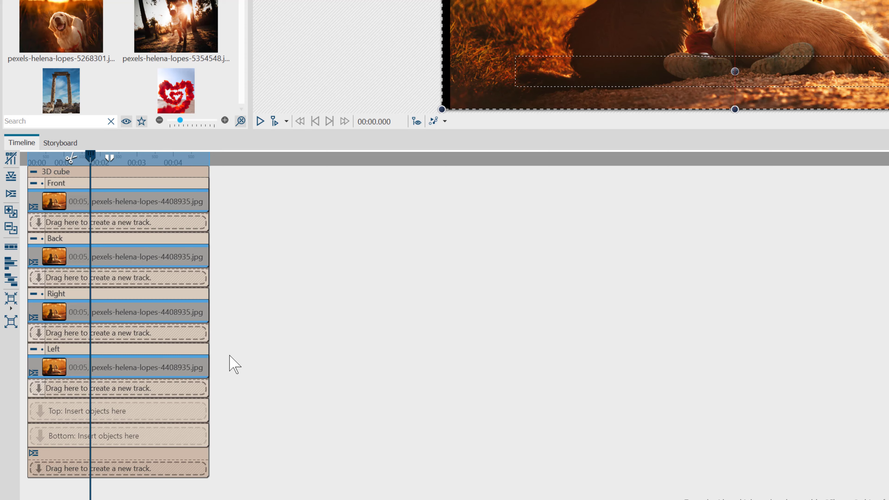
pyautogui.moveTo(215, 212)
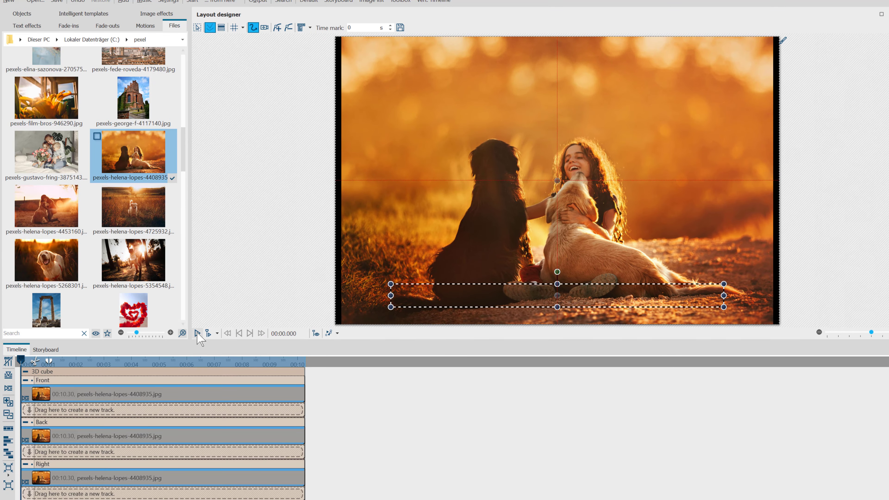
# Play the 10-second cube animation in the Layout designer, then pause it
pyautogui.click(198, 333)
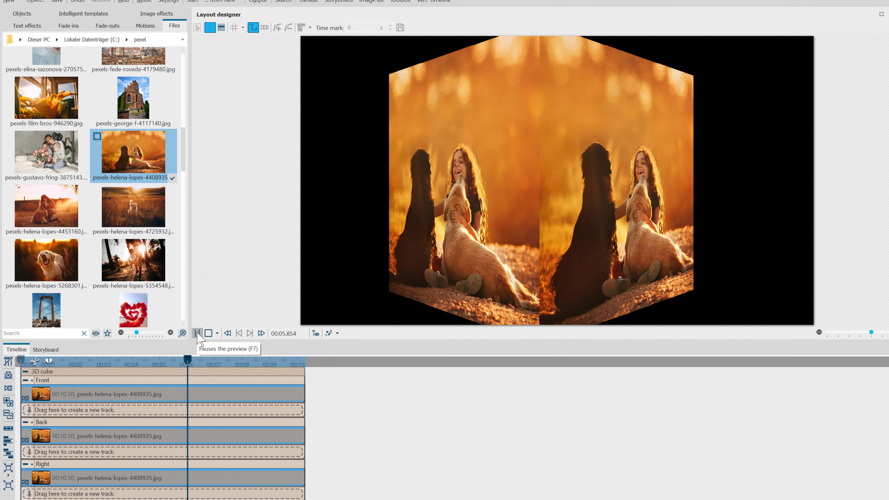
pyautogui.click(197, 334)
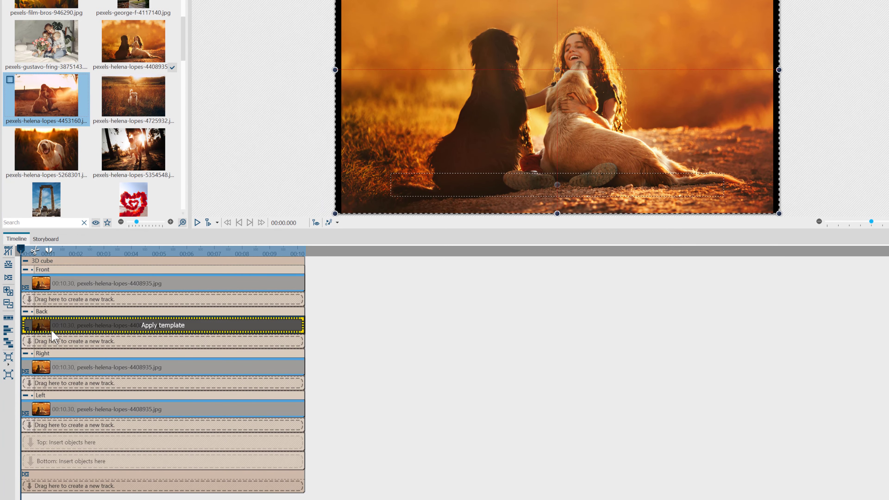
pyautogui.moveTo(61, 327)
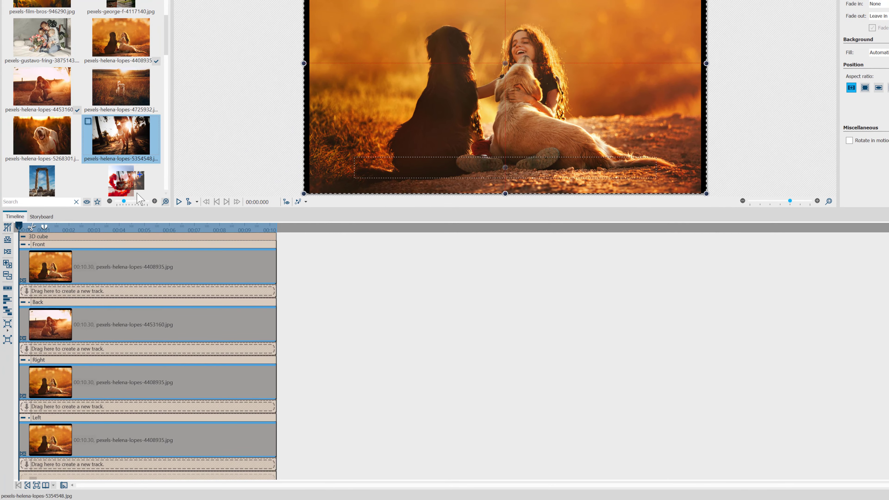
pyautogui.moveTo(65, 391)
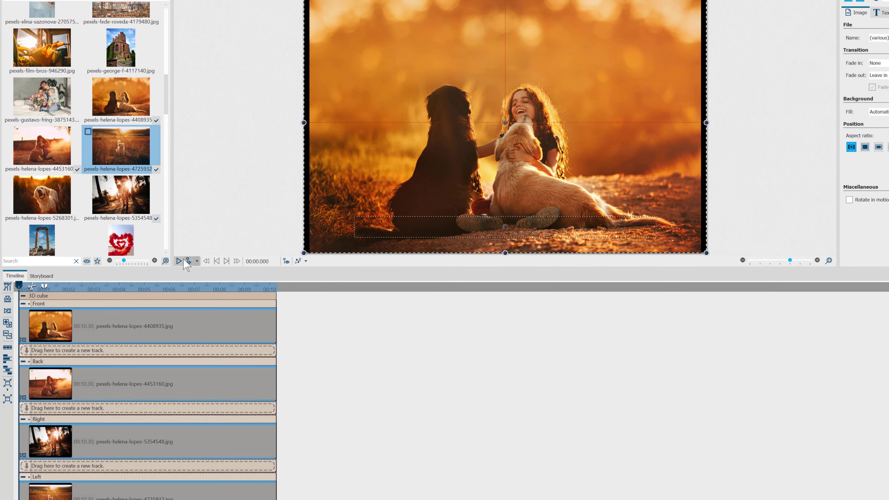
# Preview the cube turning with its three new side photos, then pause
pyautogui.click(178, 261)
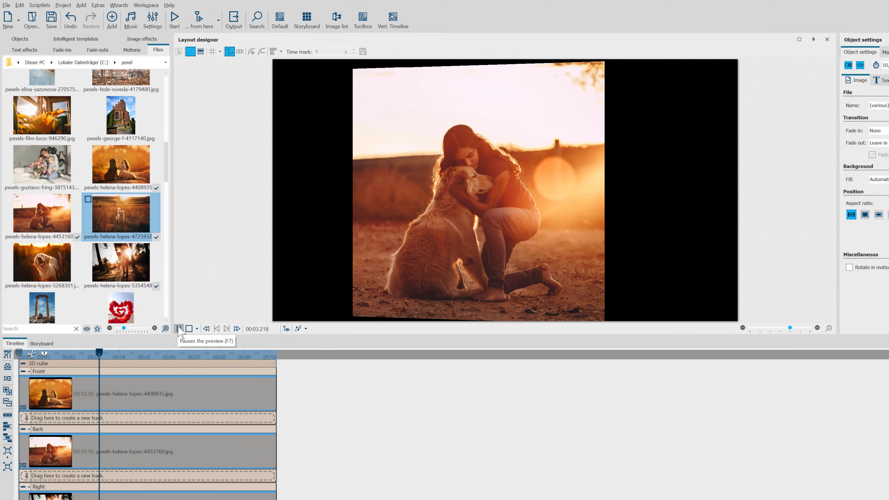
pyautogui.click(178, 328)
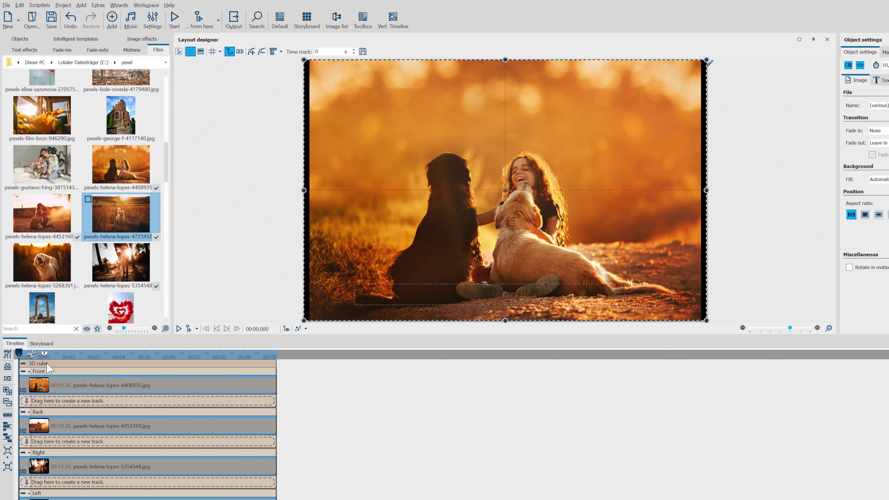
# Start the cube off-canvas right with a motion mark at centre timed at 5 s
pyautogui.click(38, 363)
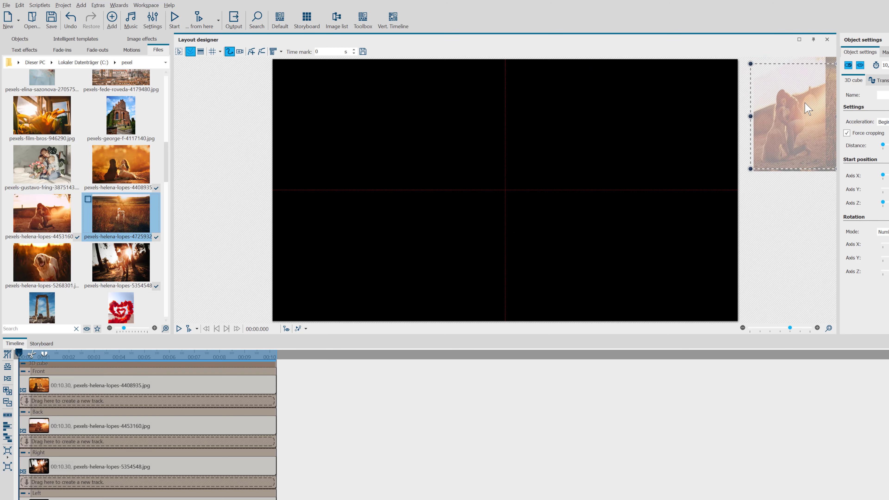
pyautogui.click(251, 51)
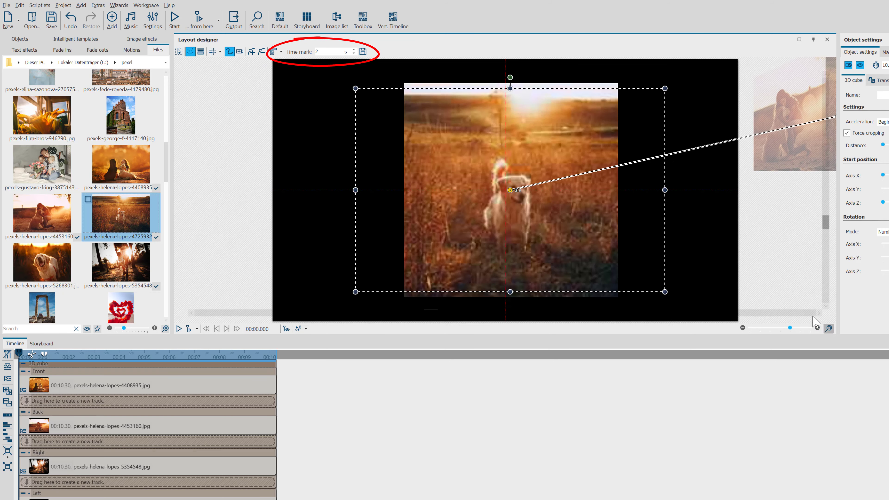
pyautogui.tripleClick(330, 51)
pyautogui.write('5')
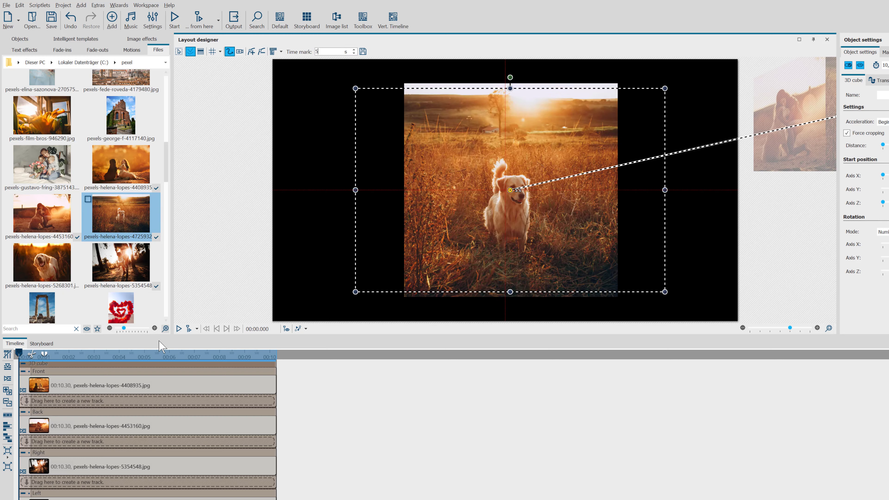
pyautogui.moveTo(182, 335)
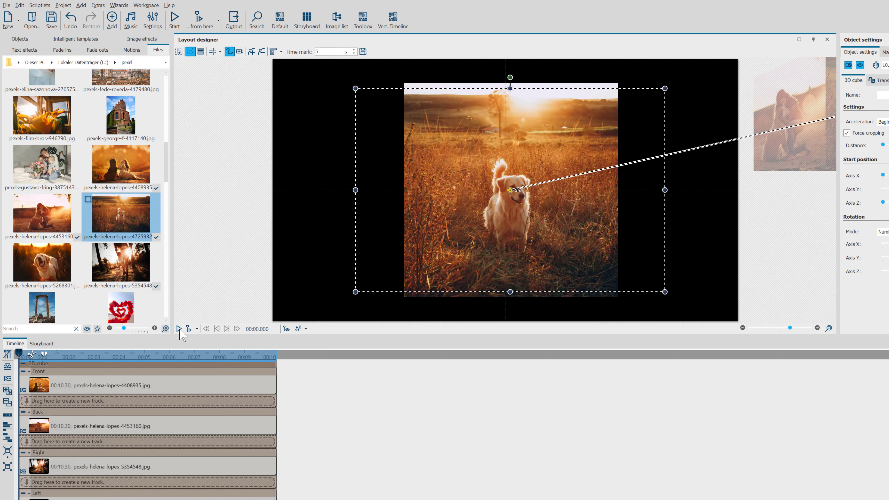
pyautogui.click(179, 328)
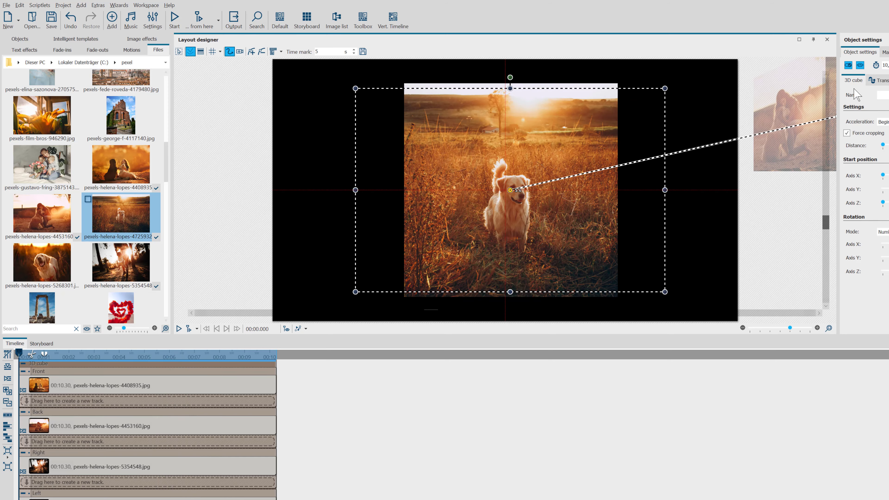
# Set Idle time 3 in Manual input, add the 10 s upper-left exit mark, and play it back
pyautogui.click(670, 52)
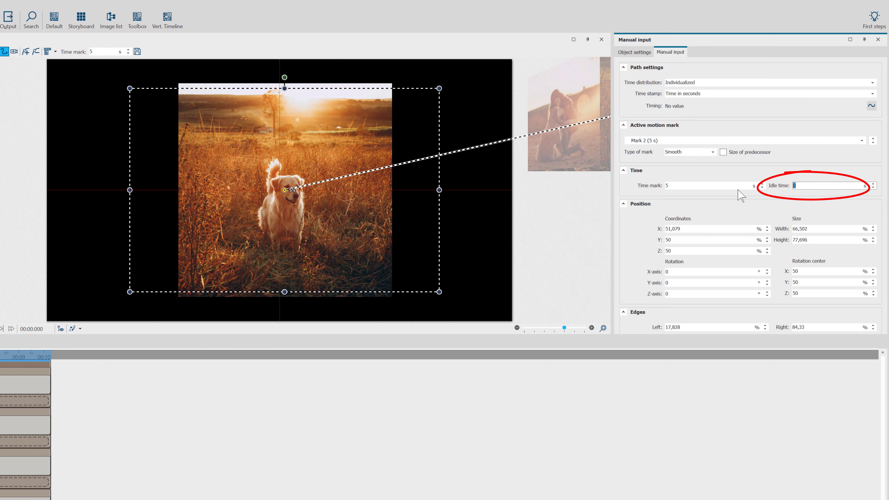
pyautogui.write('3')
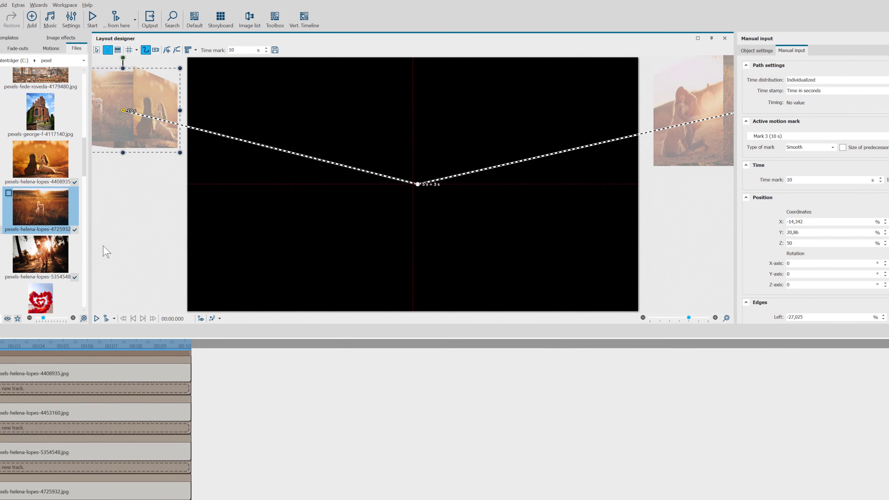
pyautogui.click(97, 317)
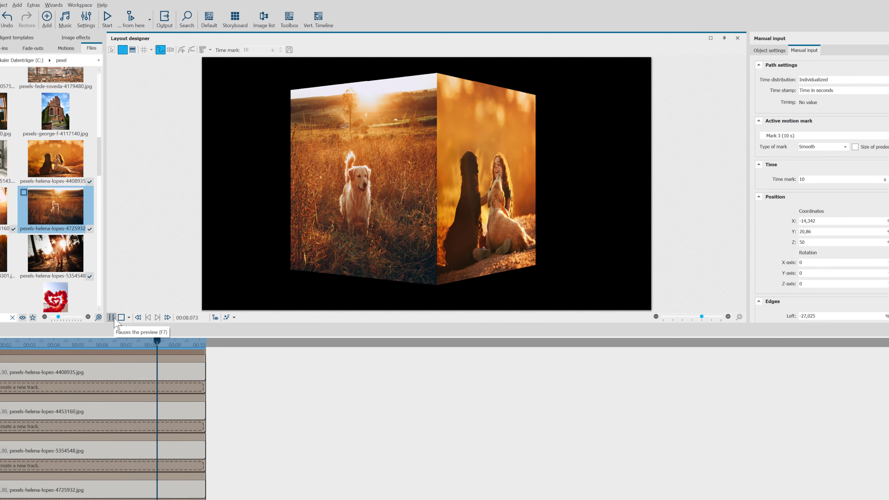
pyautogui.click(147, 318)
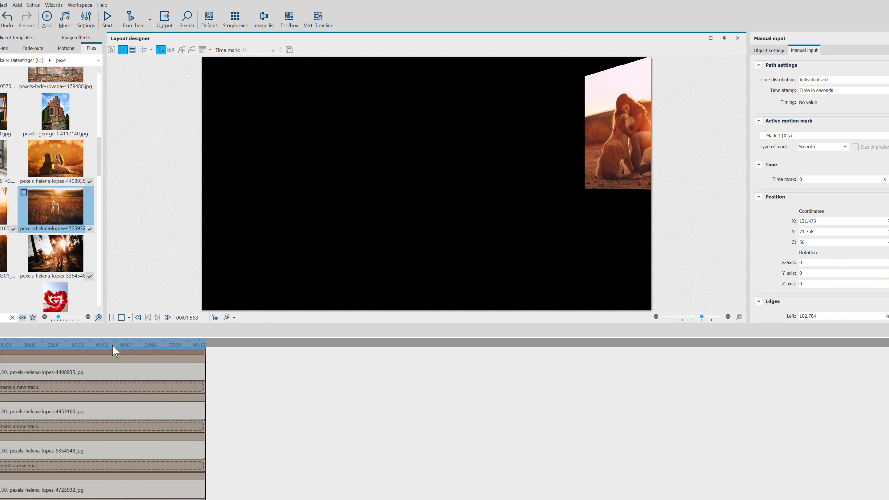
pyautogui.click(120, 318)
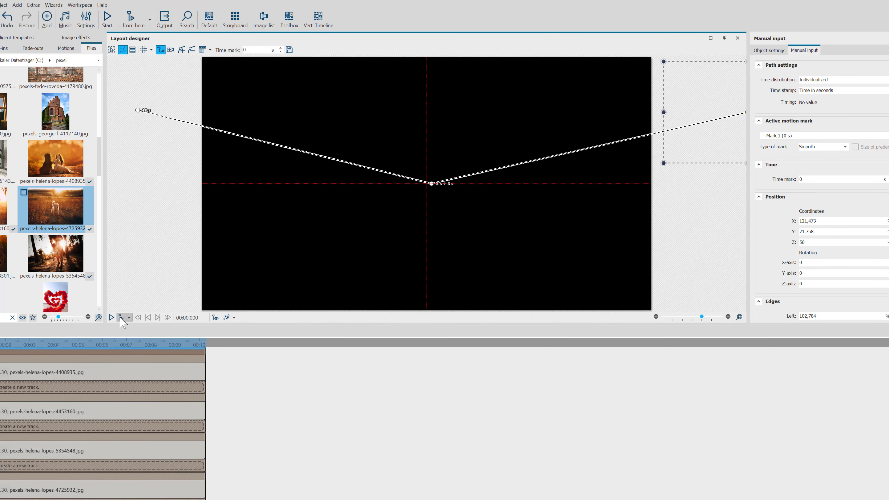
pyautogui.moveTo(111, 317)
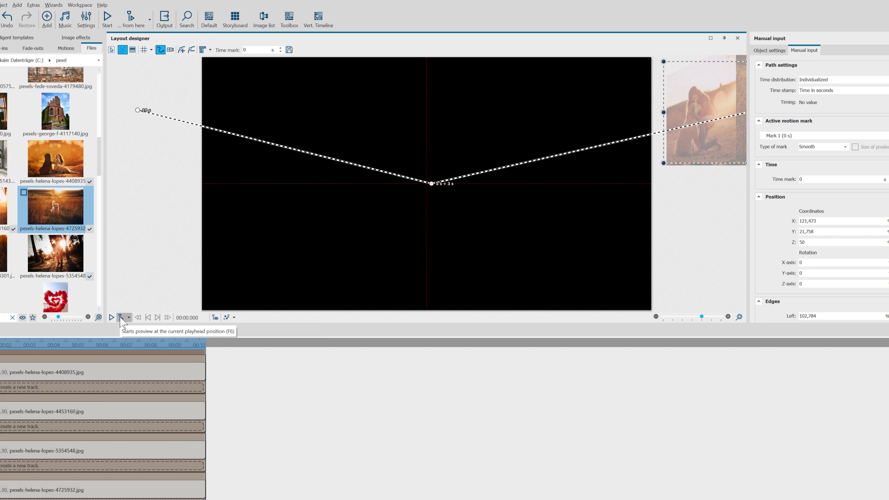
pyautogui.moveTo(480, 352)
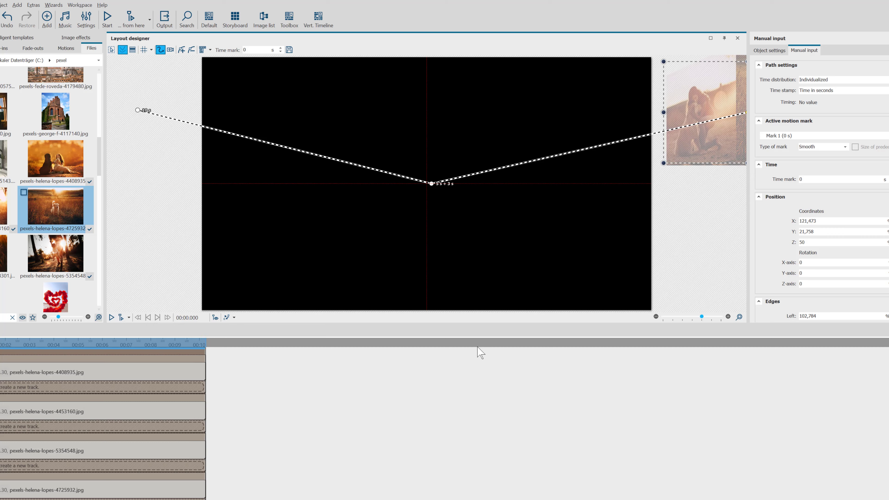